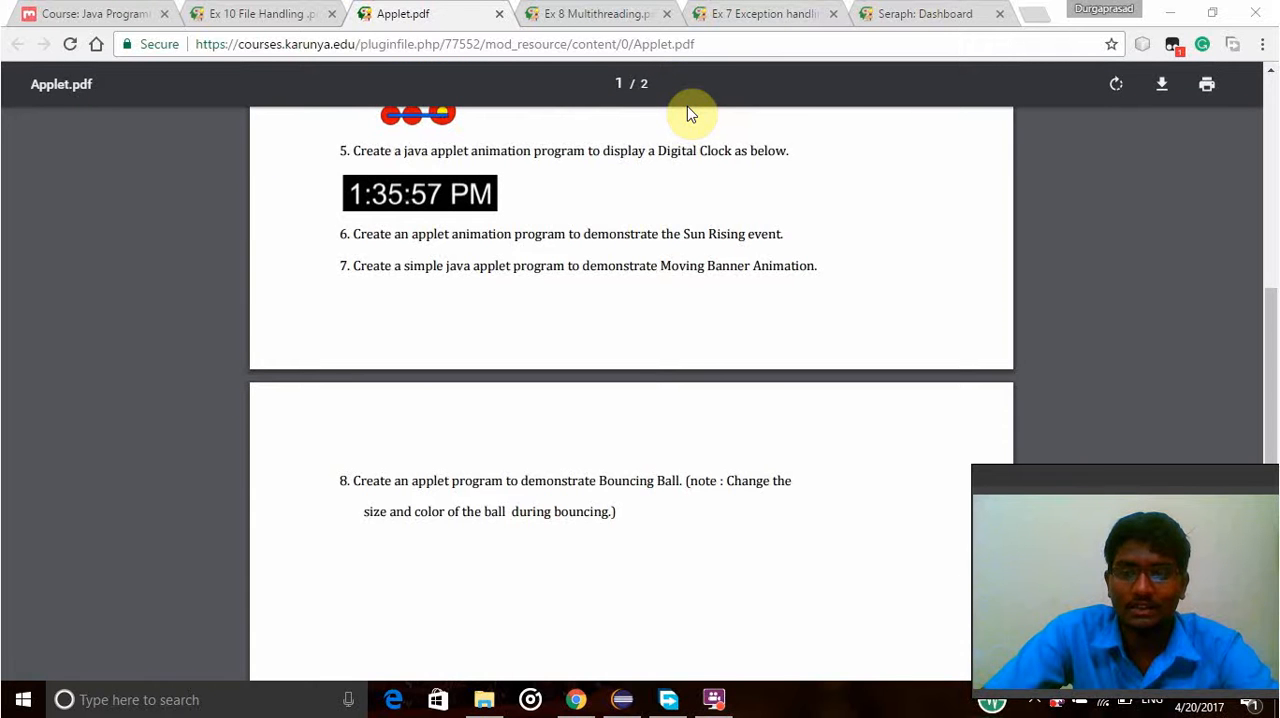
{"action": "mouse_move", "coordinate": [678, 128]}
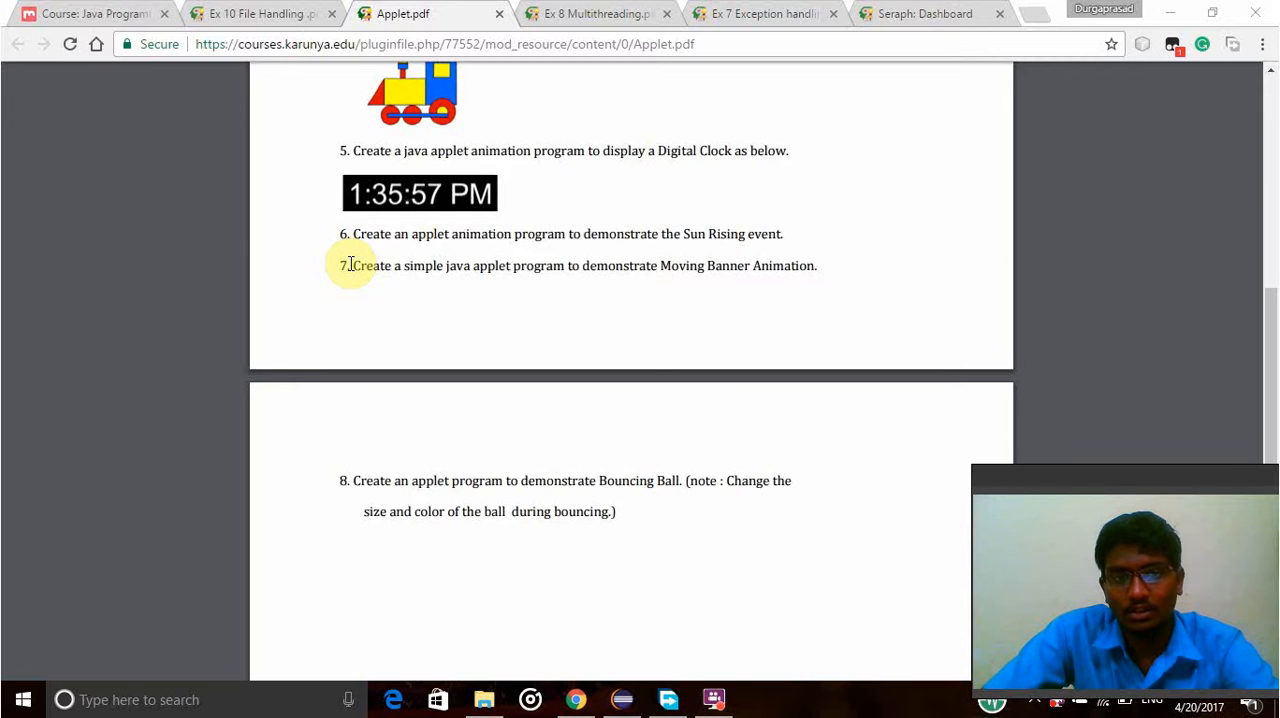
- Highlight exercise 7, 'Create a simple java applet program to demonstrate Moving Banner Animation', in Applet.pdf
{"action": "left_click_drag", "start_coordinate": [352, 265], "coordinate": [815, 265]}
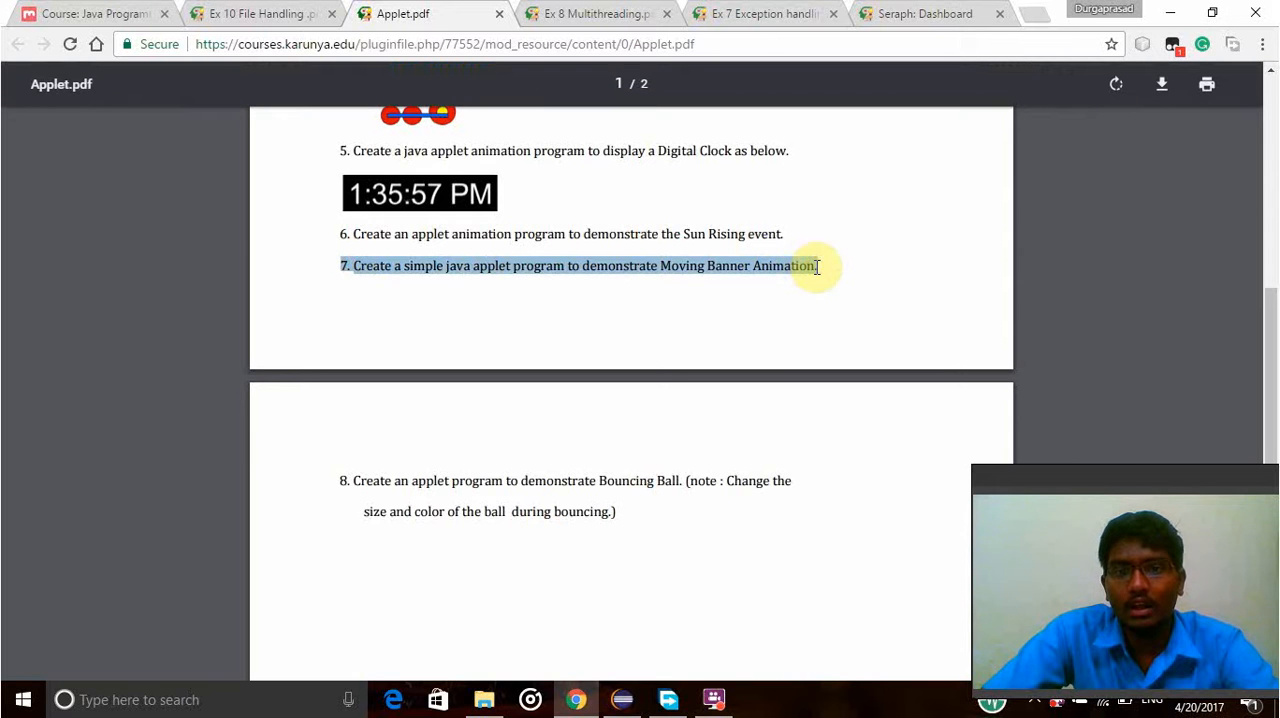
{"action": "left_click", "coordinate": [695, 300]}
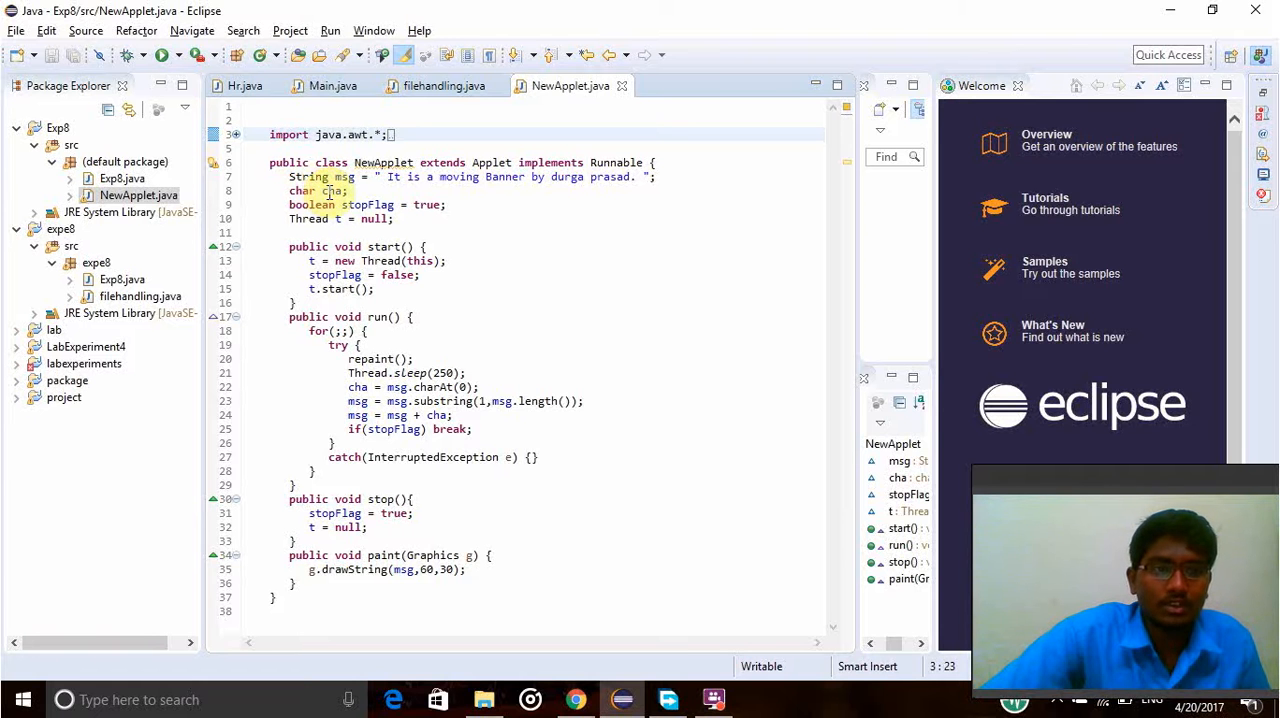
{"action": "mouse_move", "coordinate": [333, 191]}
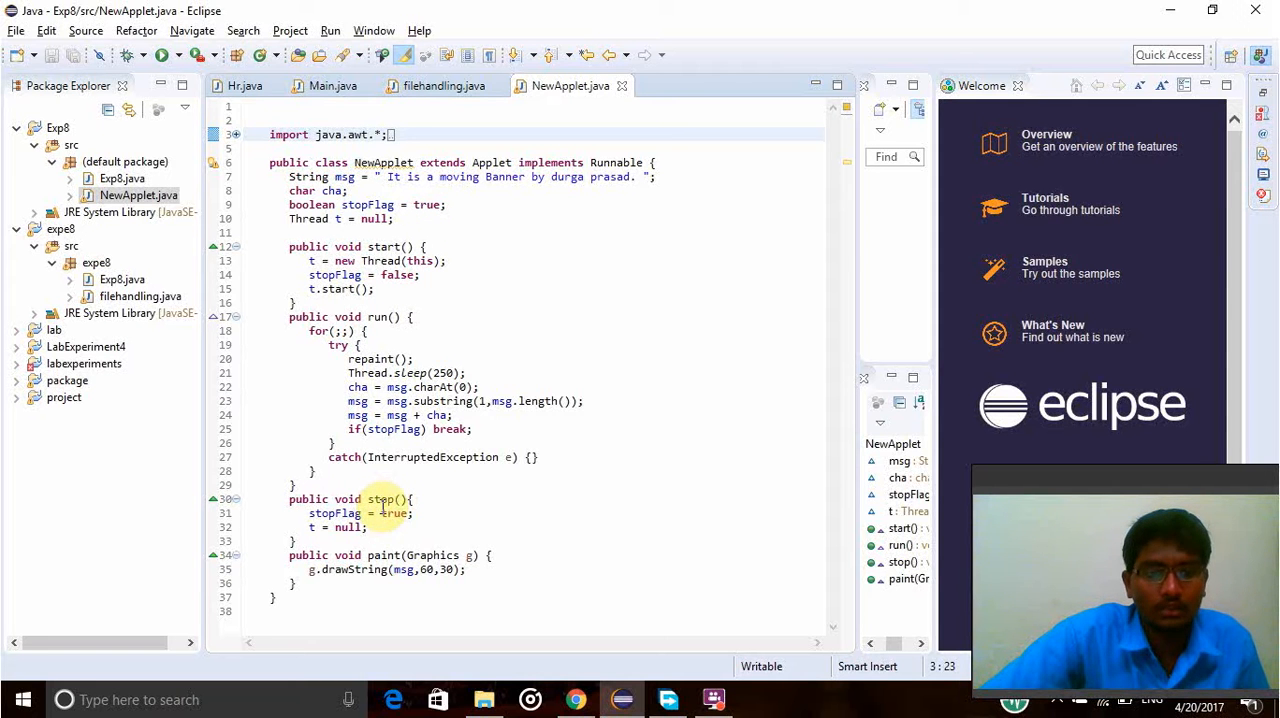
{"action": "mouse_move", "coordinate": [335, 513]}
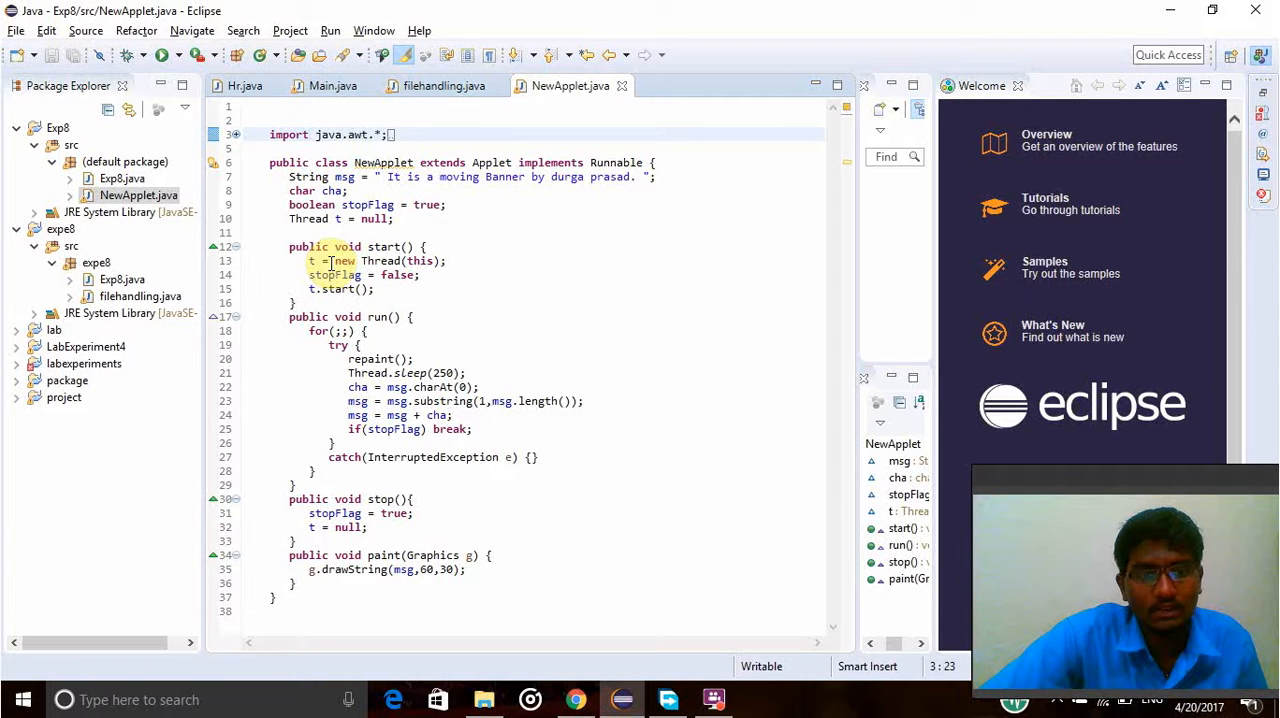
{"action": "mouse_move", "coordinate": [340, 289]}
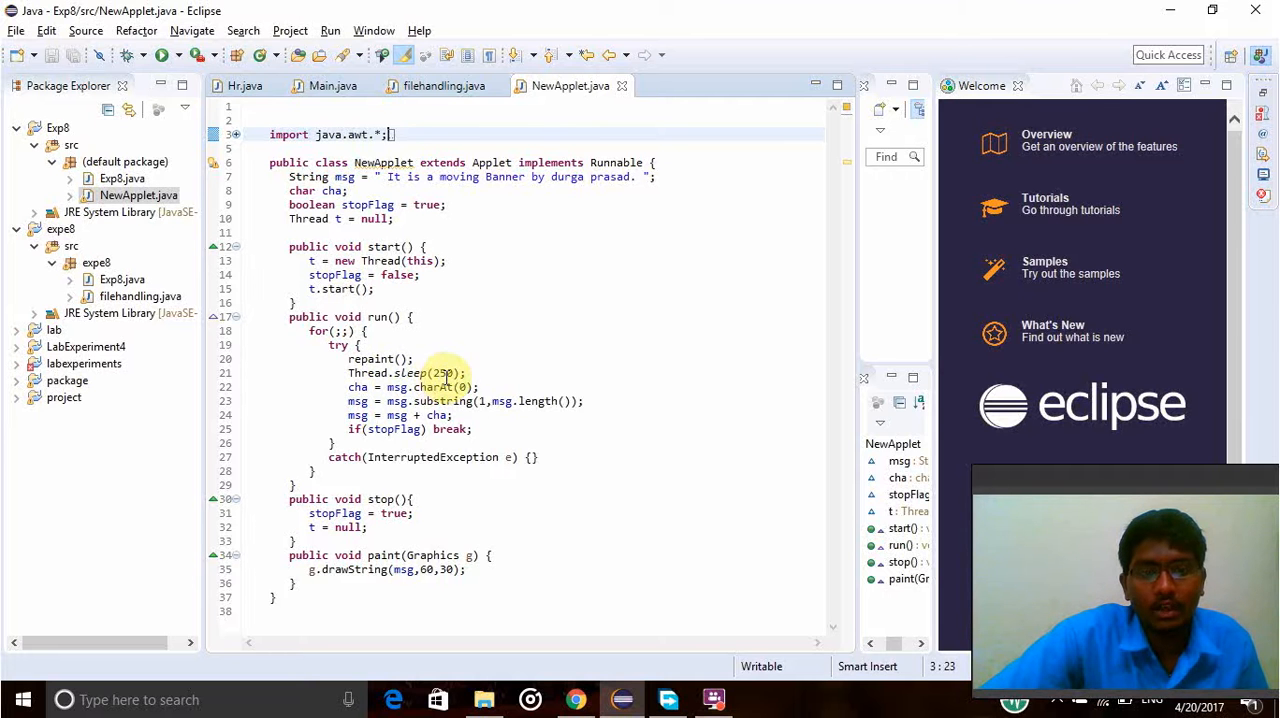
{"action": "mouse_move", "coordinate": [433, 387]}
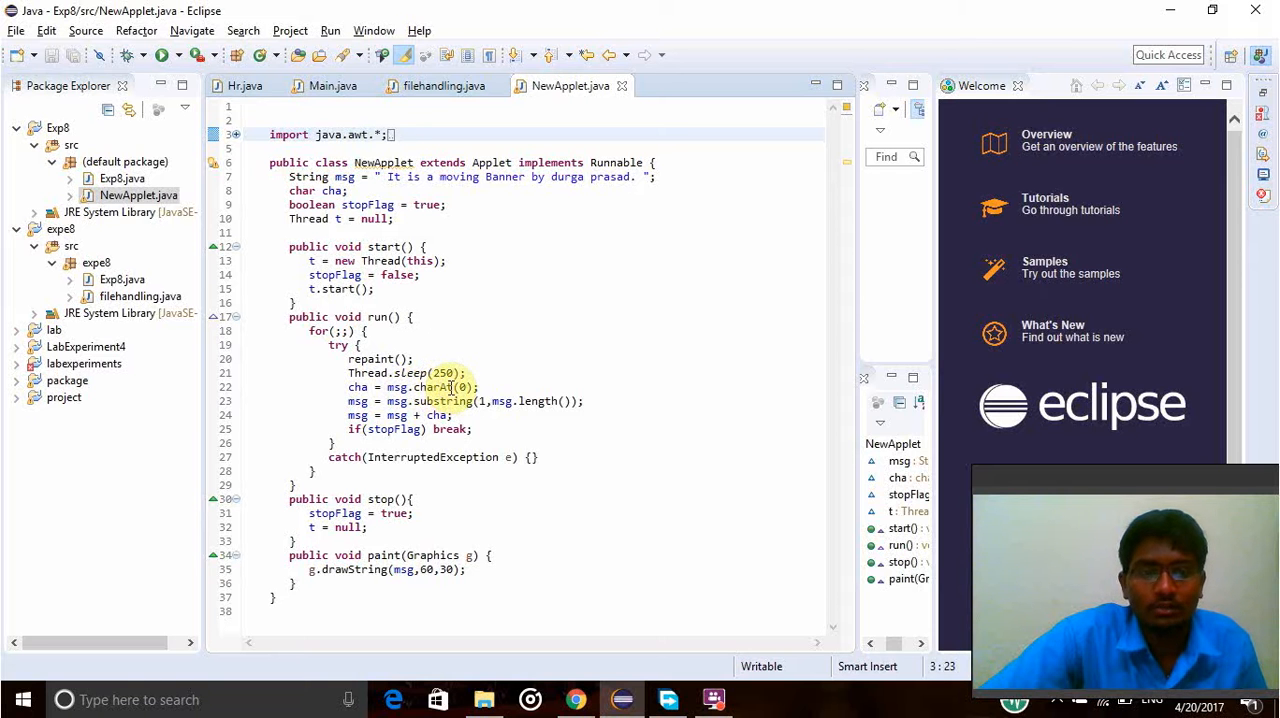
{"action": "mouse_move", "coordinate": [436, 387]}
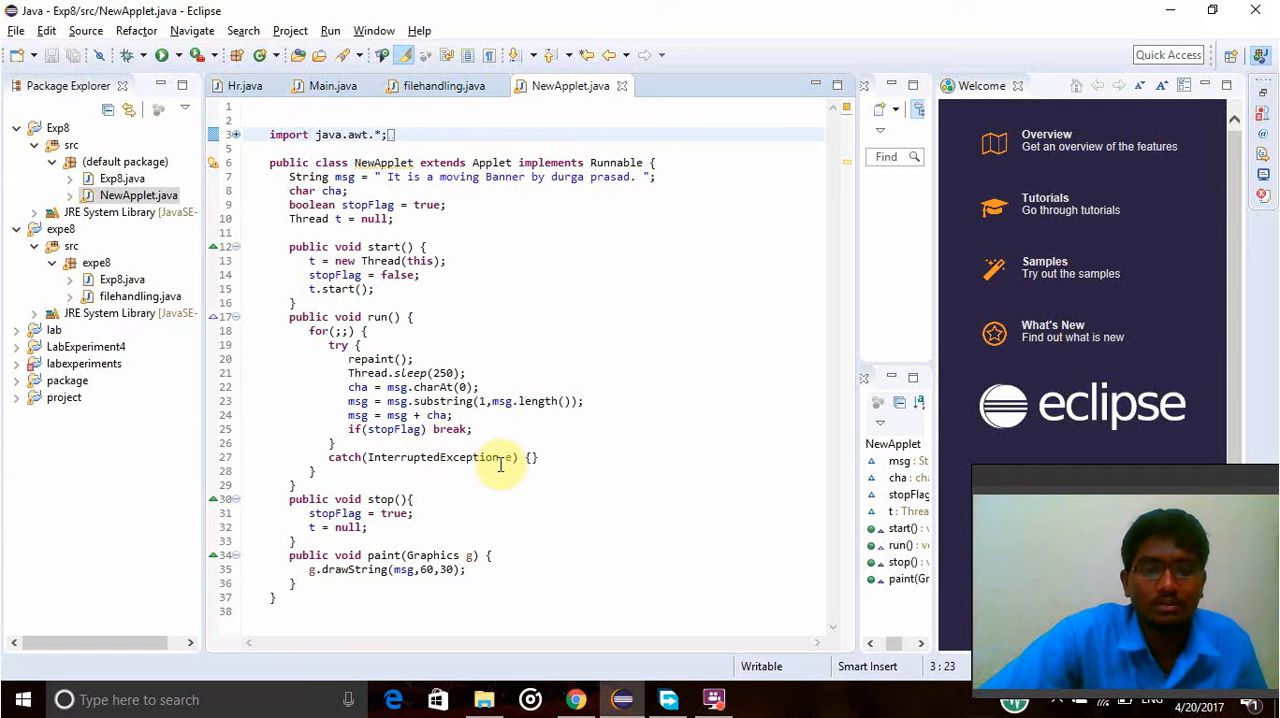
{"action": "mouse_move", "coordinate": [399, 480]}
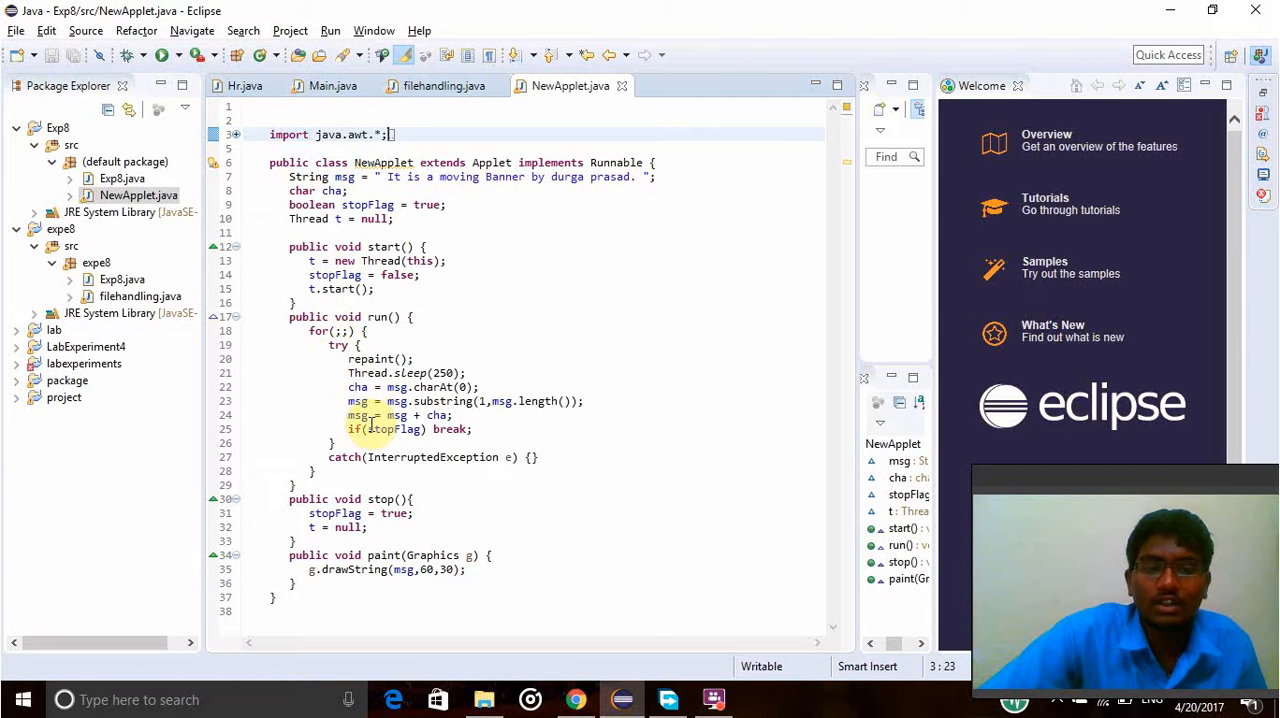
{"action": "mouse_move", "coordinate": [390, 428]}
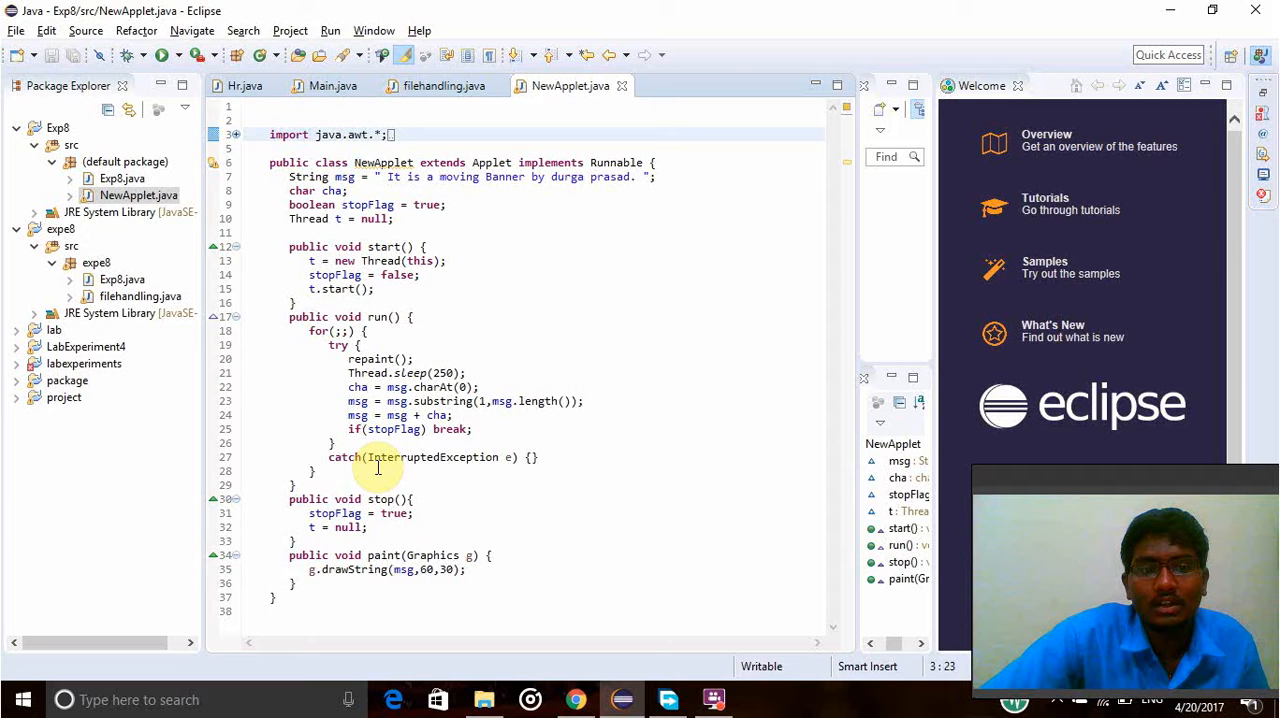
{"action": "mouse_move", "coordinate": [378, 457]}
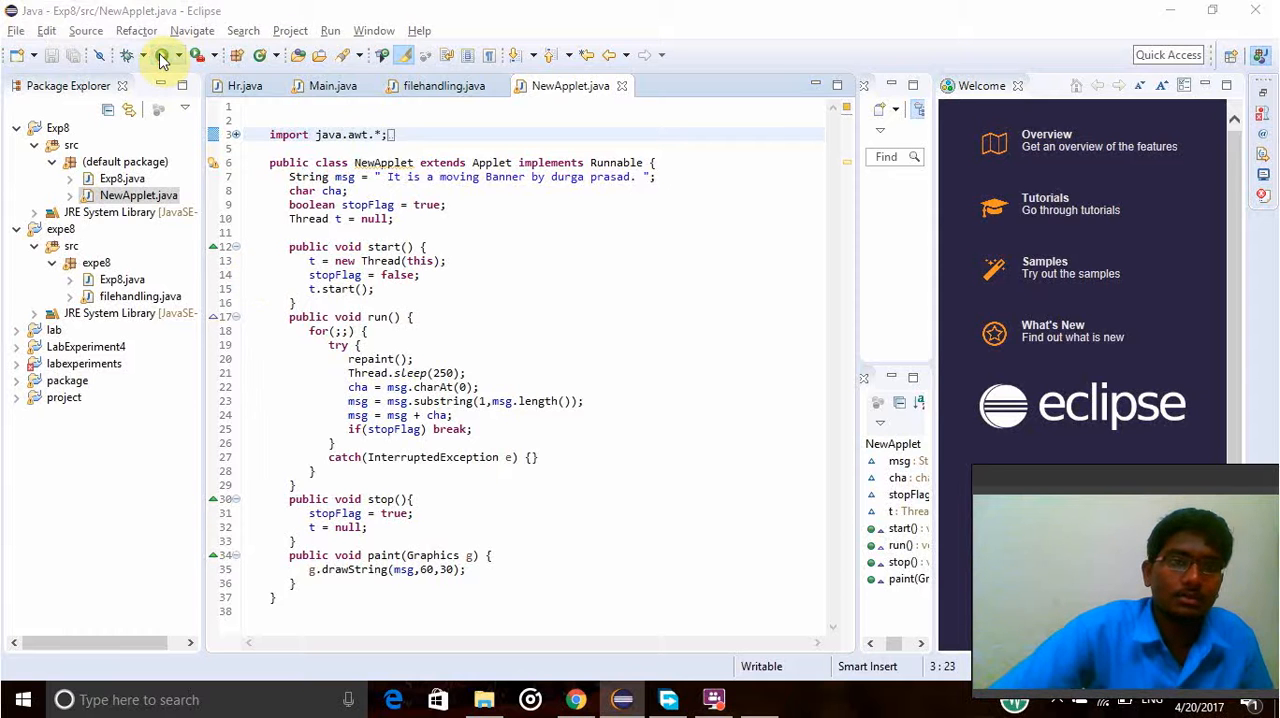
- Run NewApplet in Applet Viewer and shrink the viewer window to watch the scrolling banner
{"action": "left_click", "coordinate": [160, 55]}
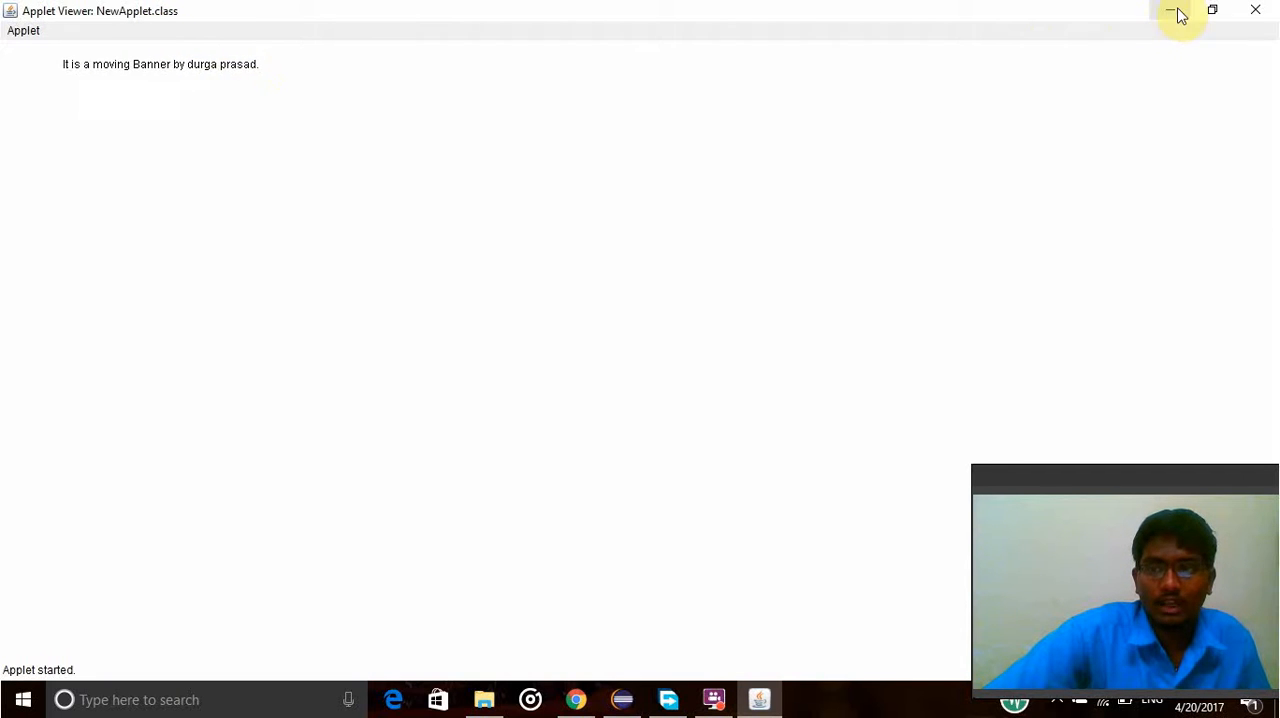
{"action": "left_click", "coordinate": [1178, 11]}
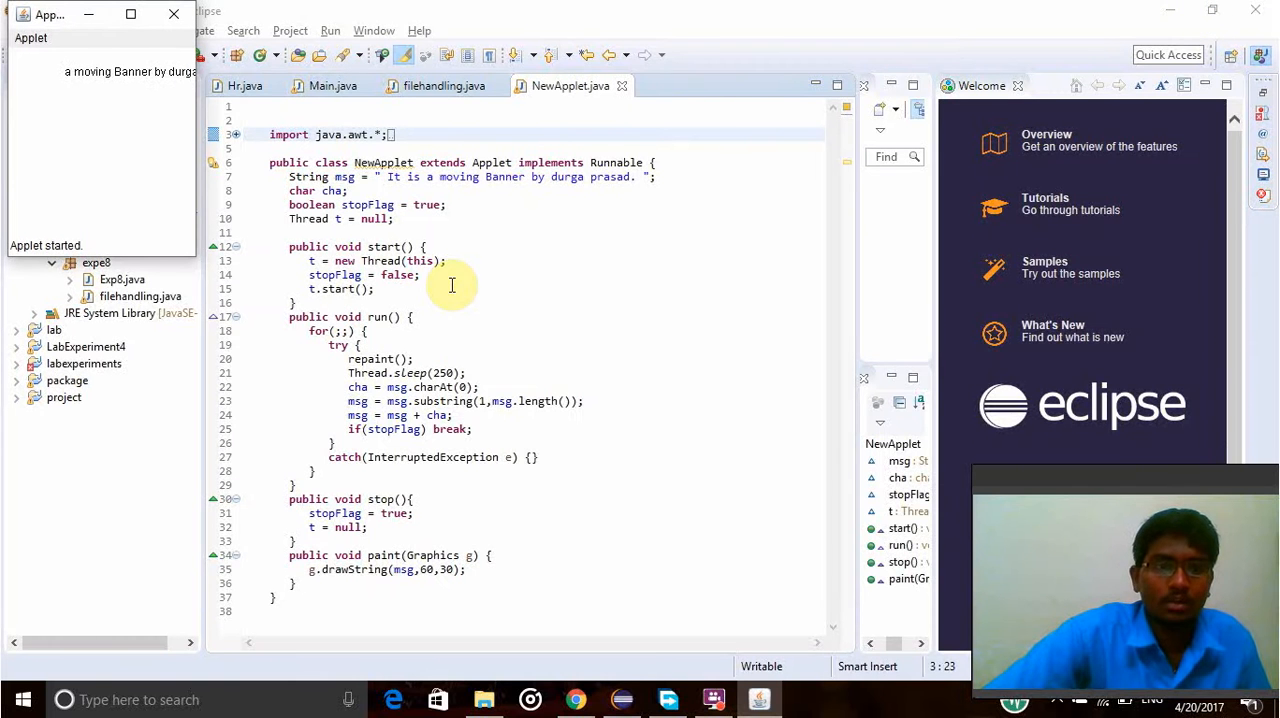